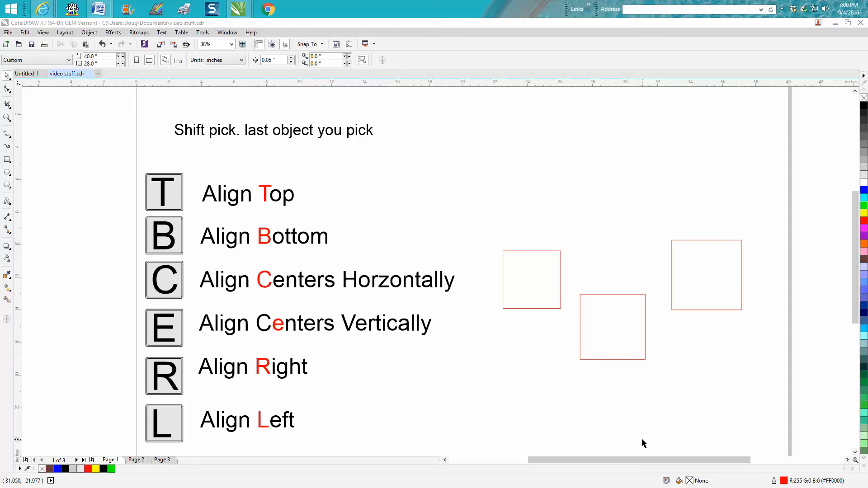
pyautogui.moveTo(277, 219)
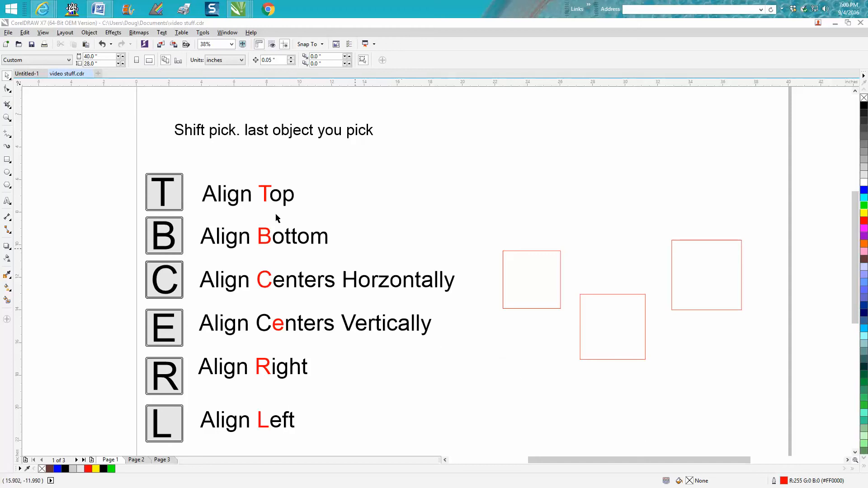
pyautogui.moveTo(285, 202)
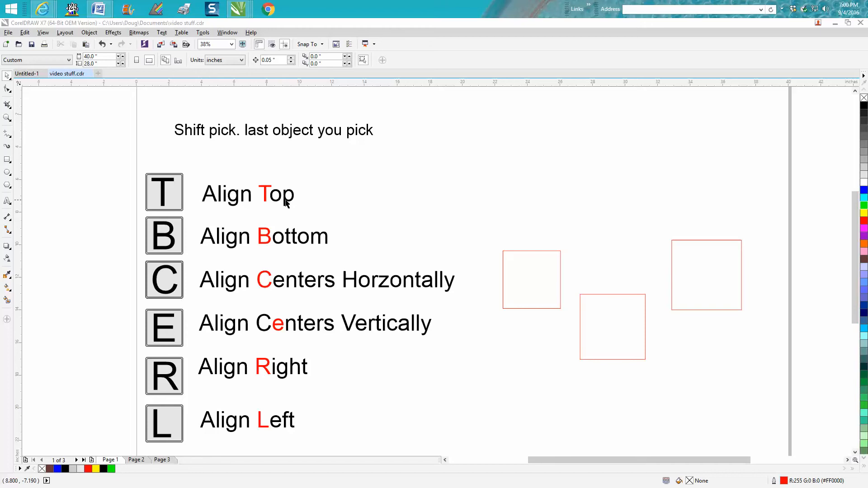
pyautogui.moveTo(403, 260)
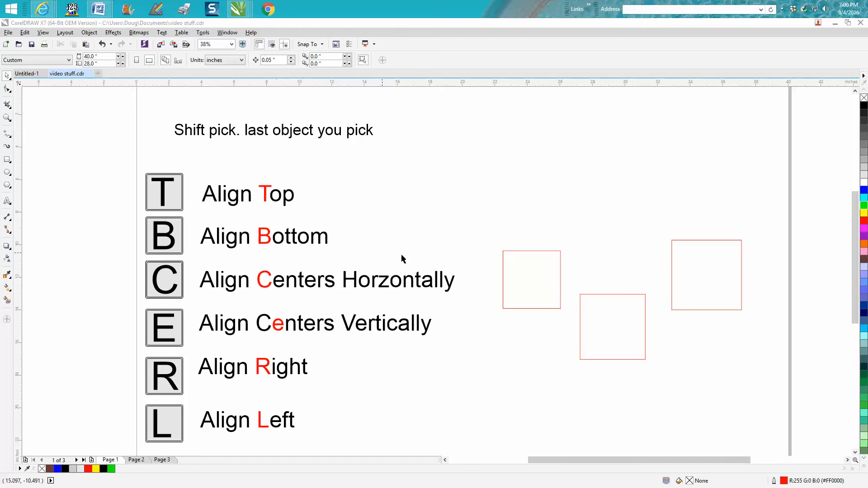
pyautogui.moveTo(479, 256)
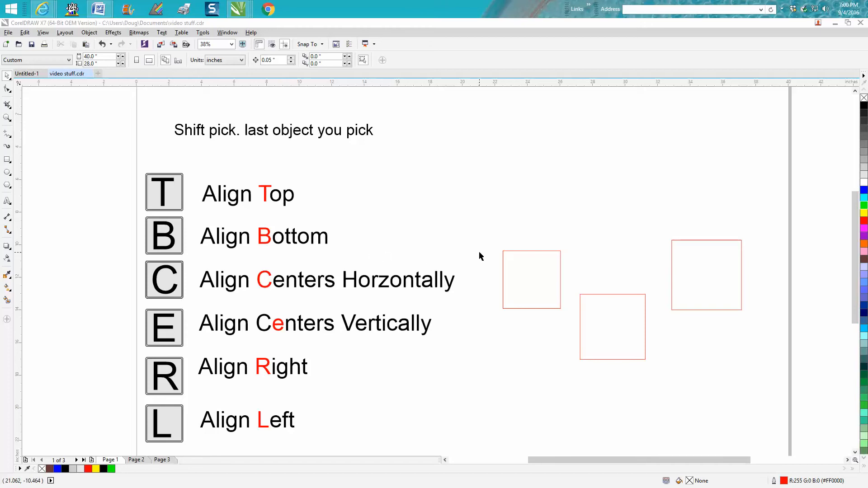
pyautogui.moveTo(521, 256)
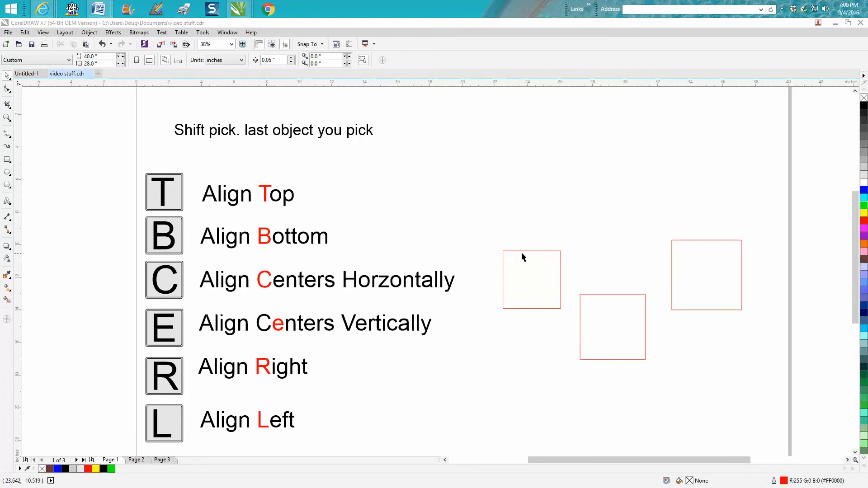
pyautogui.moveTo(489, 225)
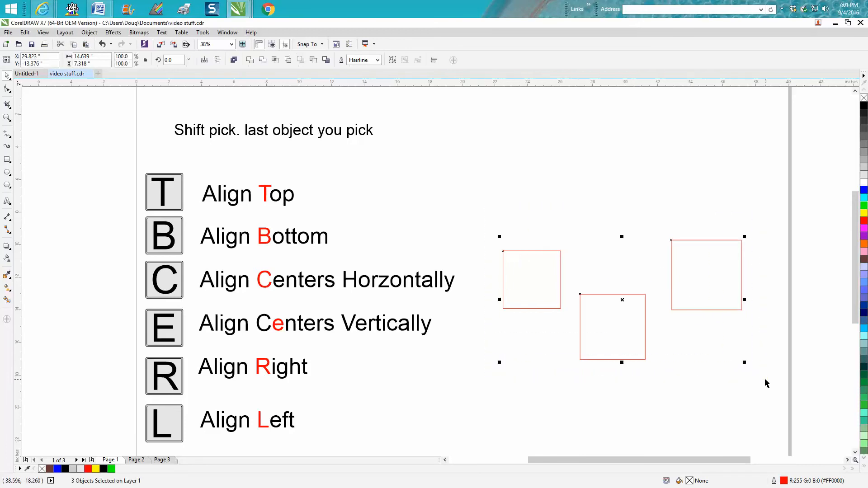
pyautogui.moveTo(271, 249)
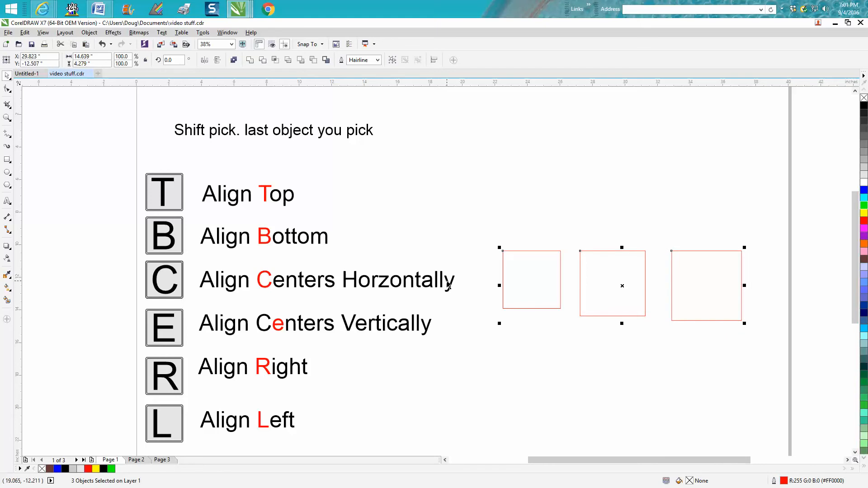
pyautogui.moveTo(327, 290)
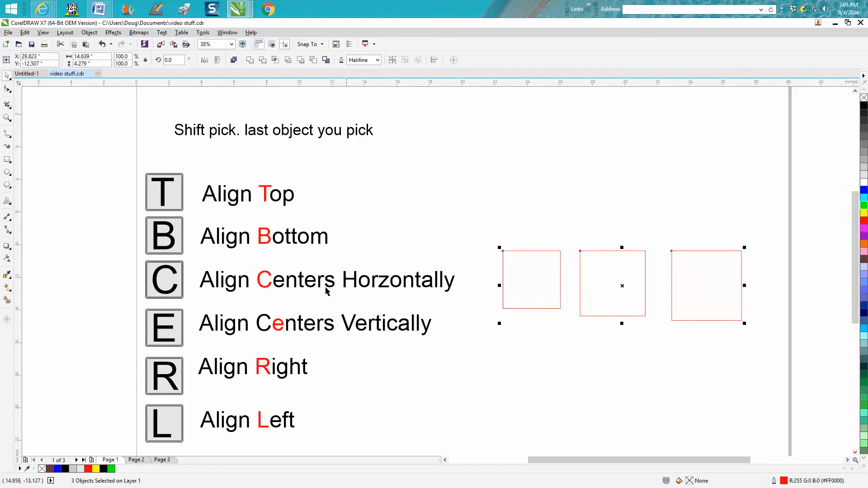
pyautogui.moveTo(275, 326)
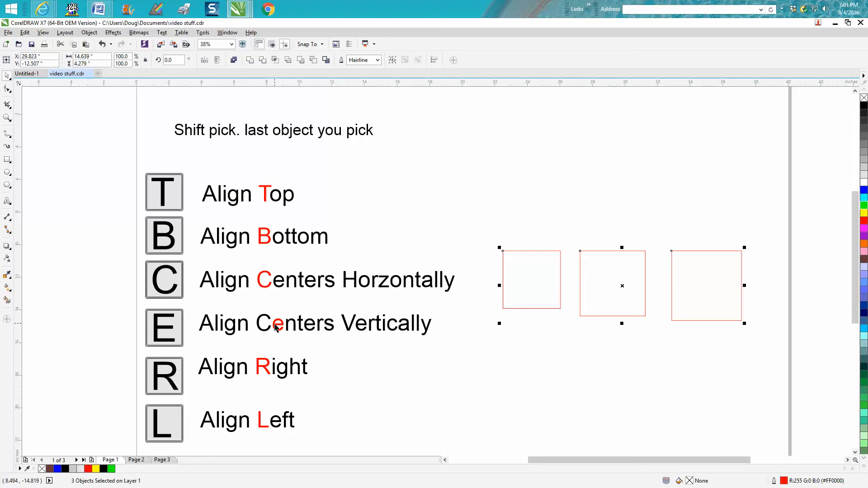
pyautogui.moveTo(329, 338)
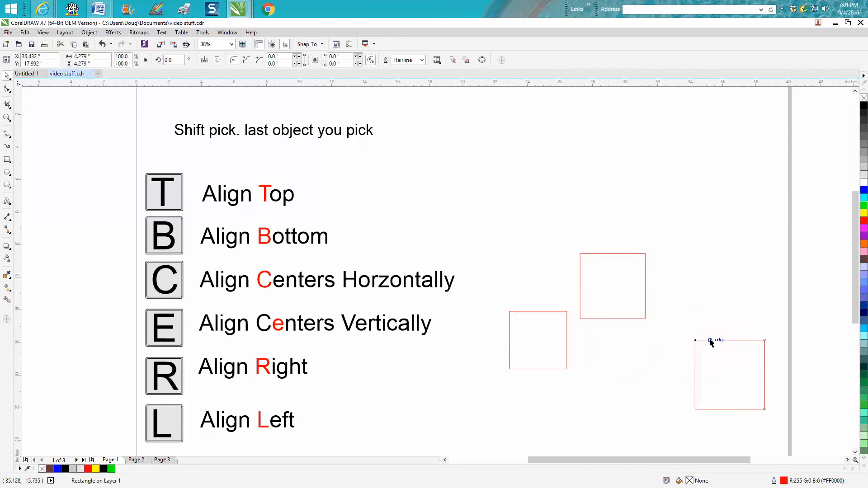
# - Select the bottom-right square, then add the upper square to the selection with the Pick tool
pyautogui.click(730, 374)
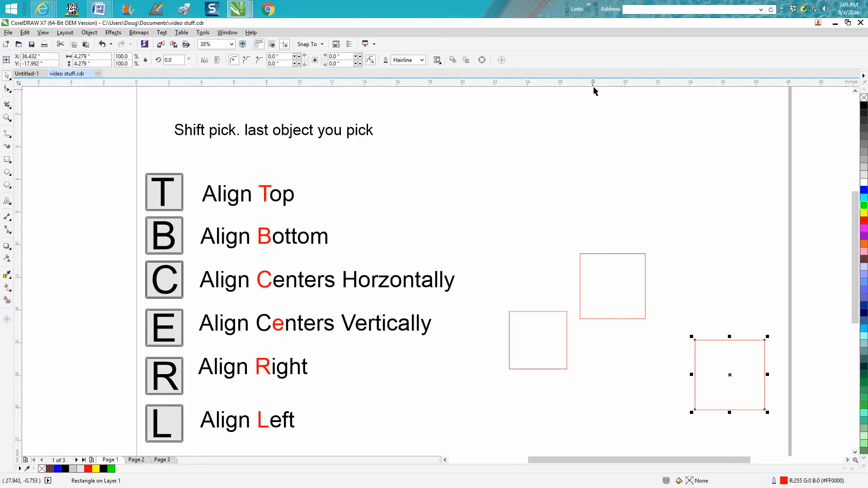
pyautogui.moveTo(629, 321)
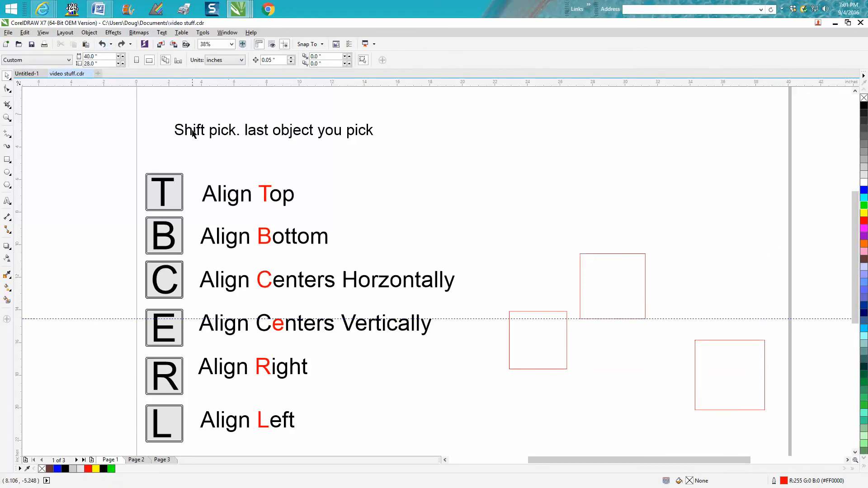
pyautogui.moveTo(224, 136)
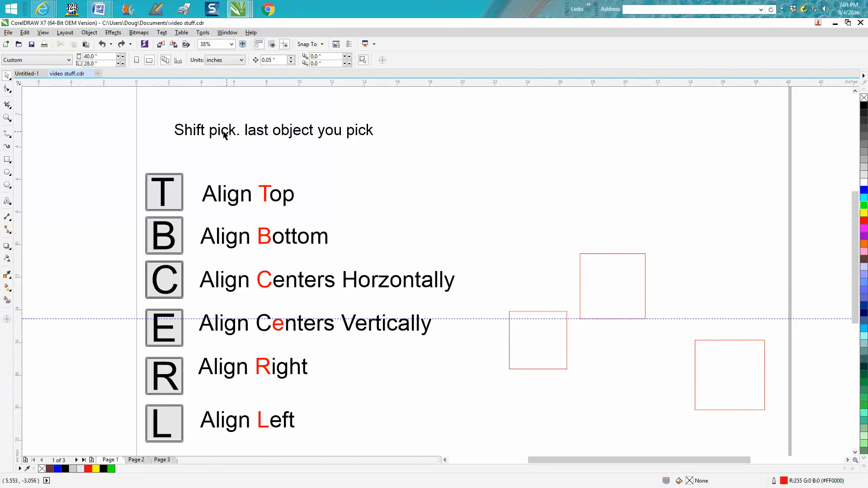
pyautogui.moveTo(648, 293)
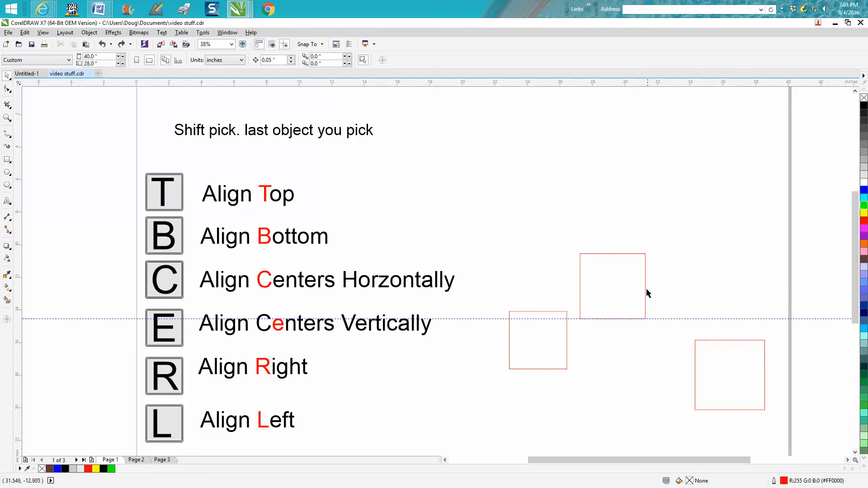
pyautogui.click(729, 374)
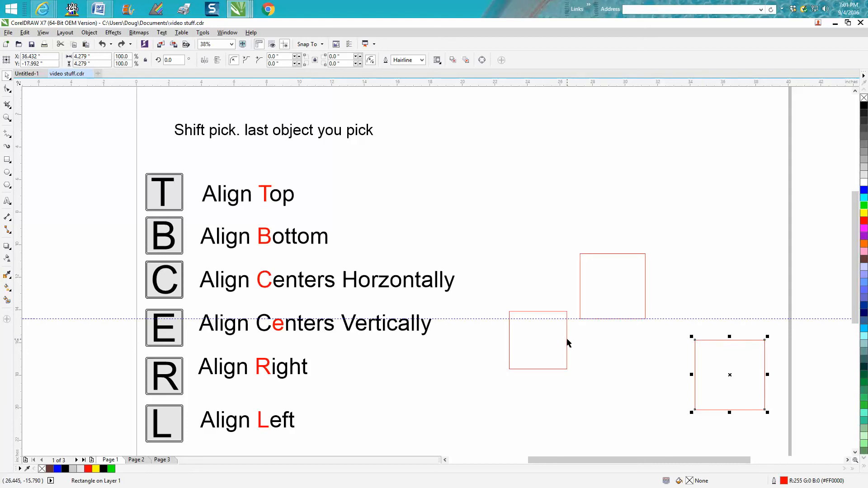
pyautogui.click(612, 285)
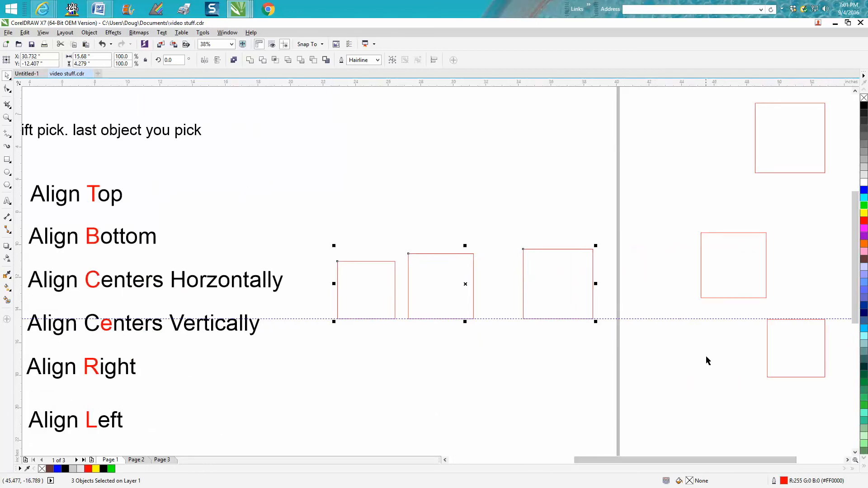
# - Scroll down to view the squares scattered beyond the page after bottom-aligning them
pyautogui.scroll(-3)
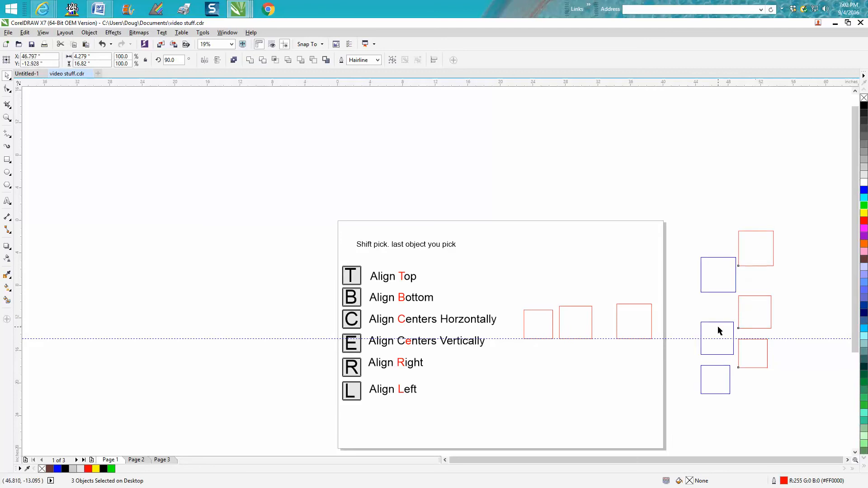
# - Select the bottom, middle and top off-page squares, top one last, and align their left edges
pyautogui.click(732, 285)
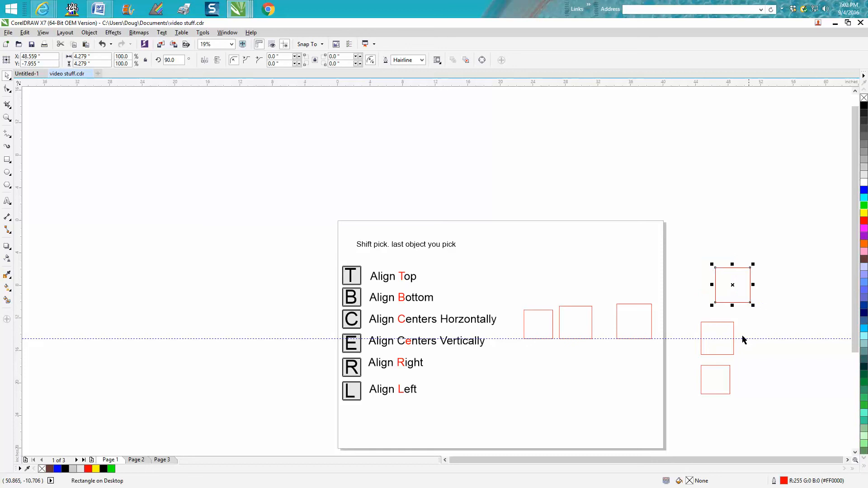
pyautogui.moveTo(752, 302)
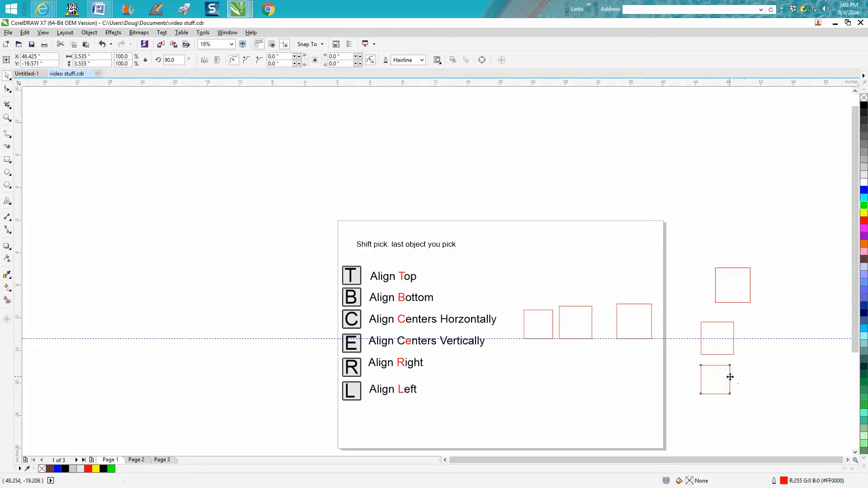
pyautogui.click(715, 380)
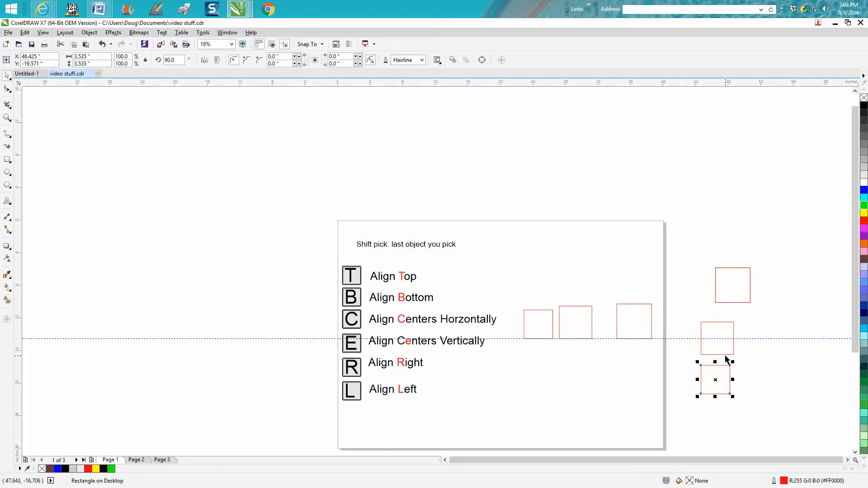
pyautogui.click(733, 285)
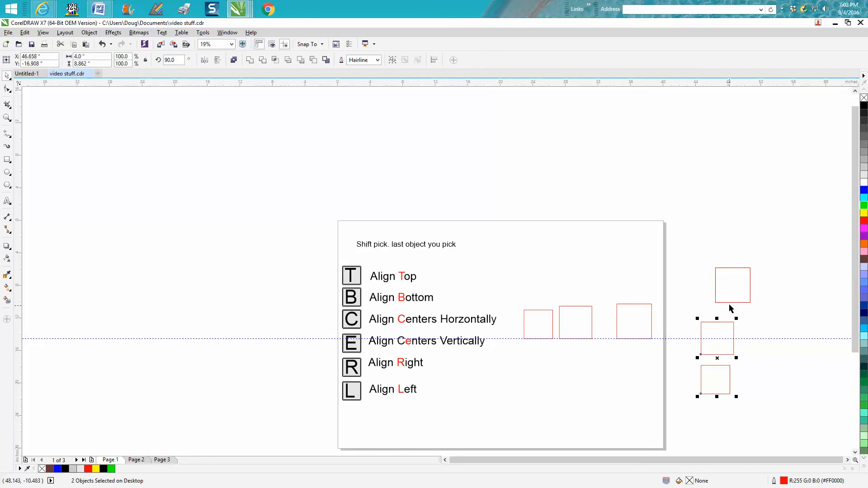
pyautogui.click(732, 285)
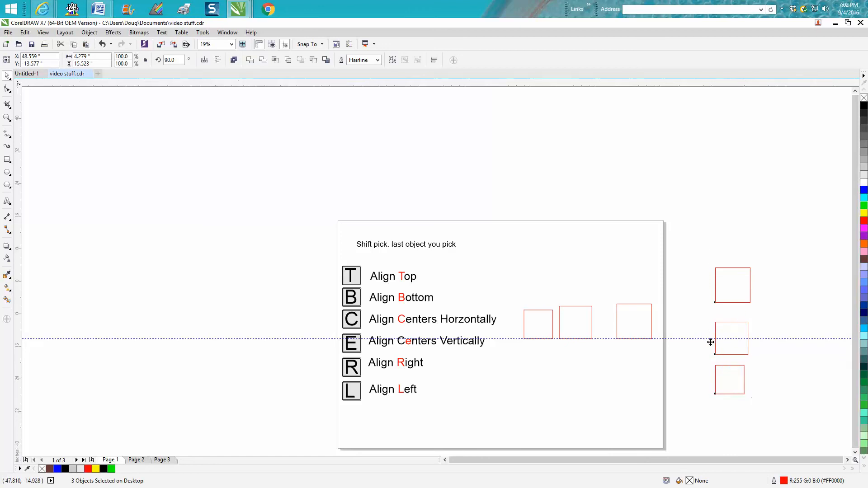
pyautogui.click(136, 459)
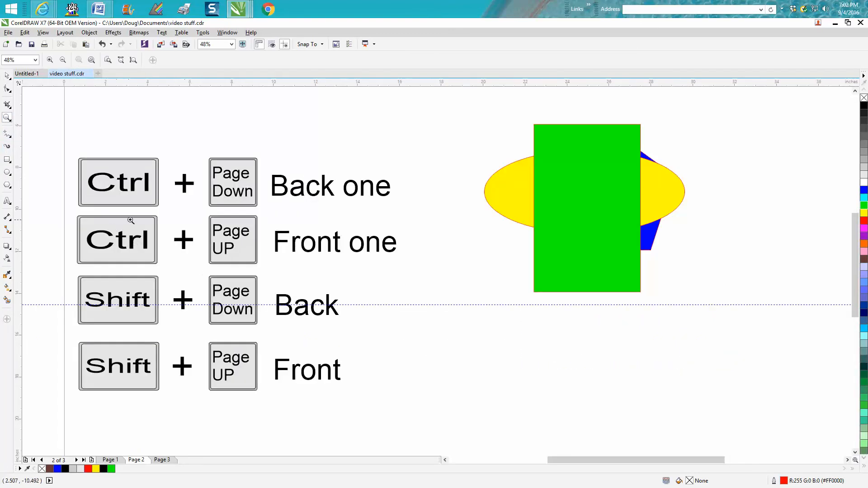
pyautogui.moveTo(152, 298)
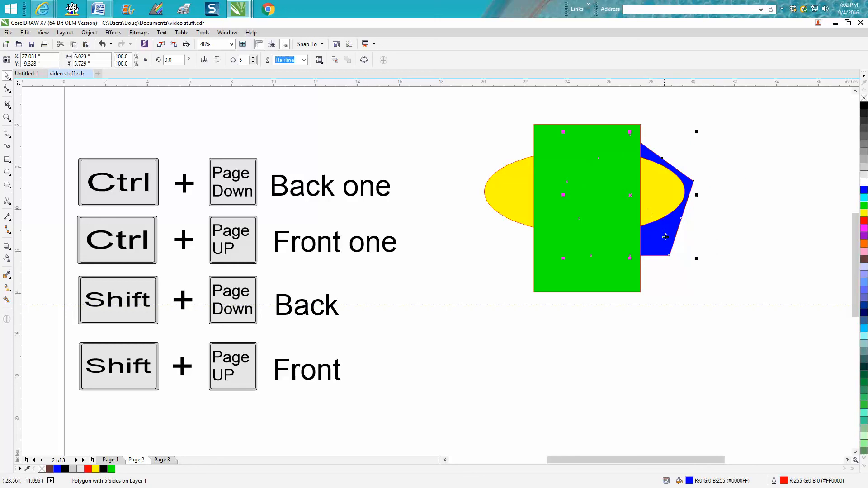
pyautogui.moveTo(666, 238)
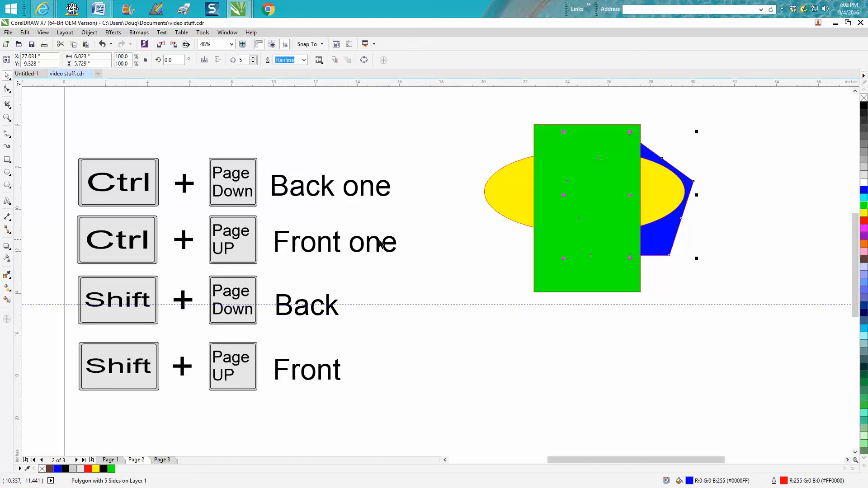
pyautogui.moveTo(657, 245)
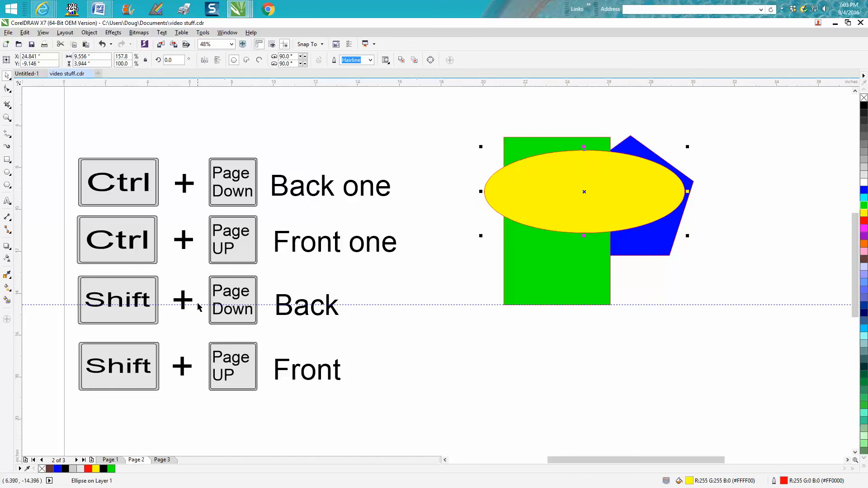
# - Select the green rectangle to send it to the back behind the blue pentagon
pyautogui.click(557, 290)
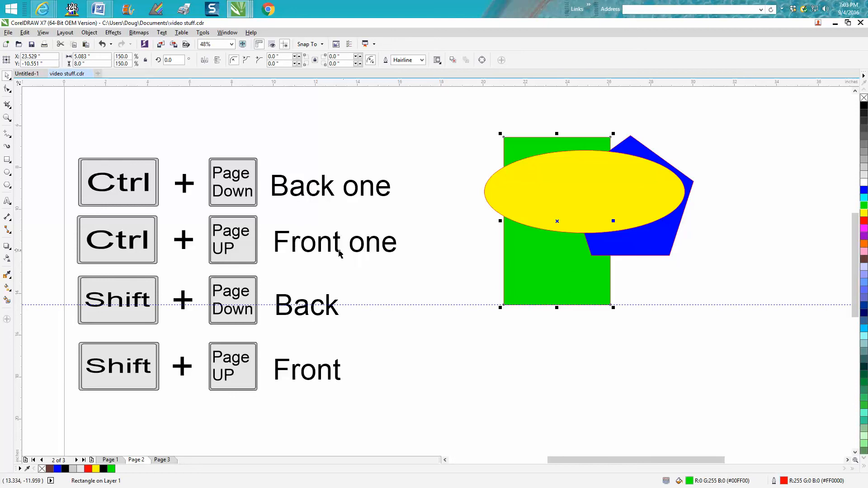
pyautogui.moveTo(349, 255)
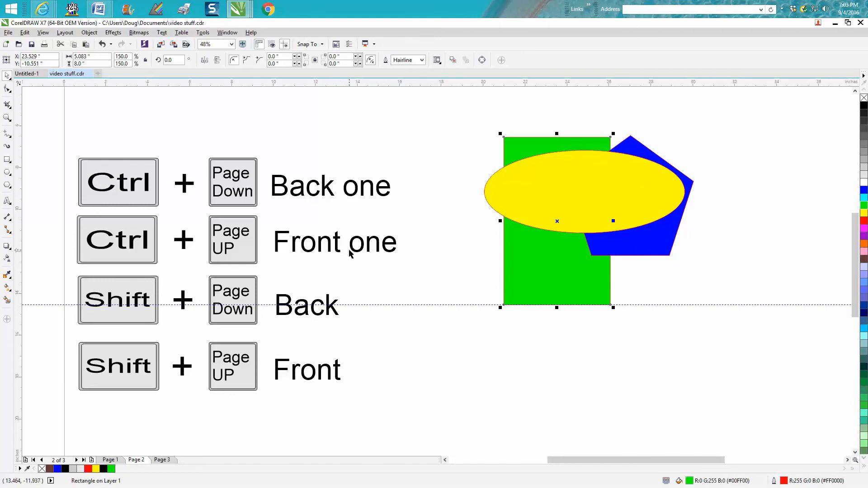
pyautogui.scroll(-3)
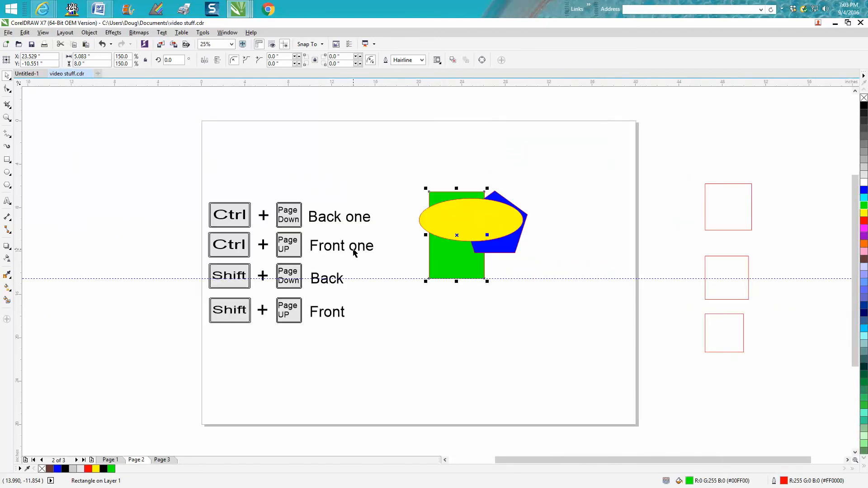